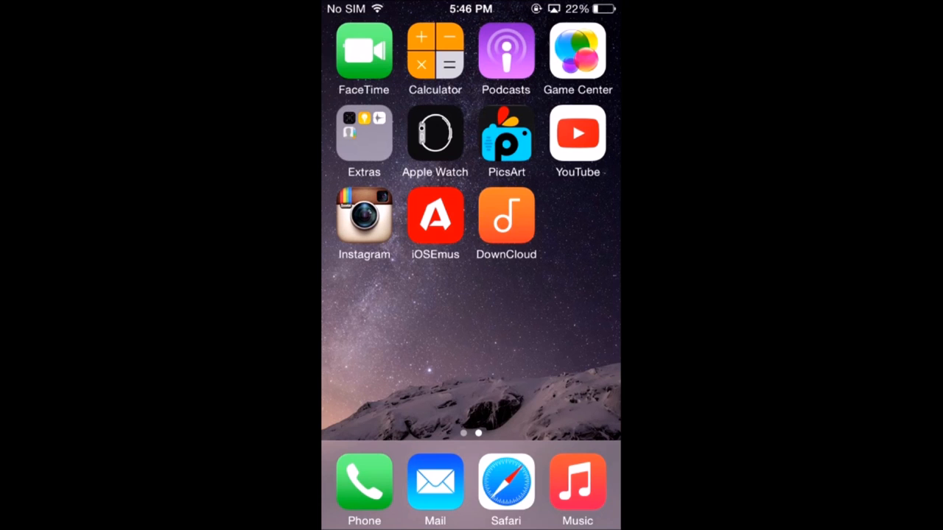
Delete the DownCloud app and its data from the home screen.
{"action": "left_click", "coordinate": [481, 188]}
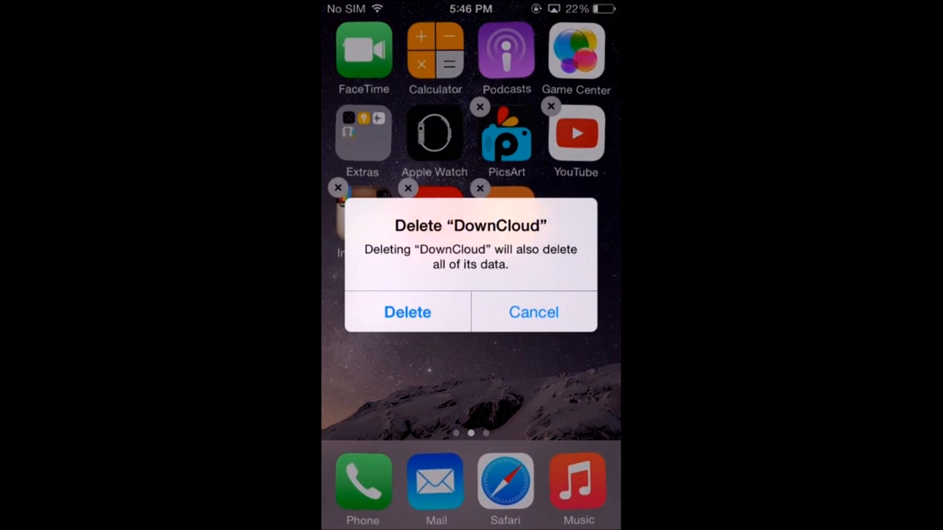
{"action": "left_click", "coordinate": [406, 312]}
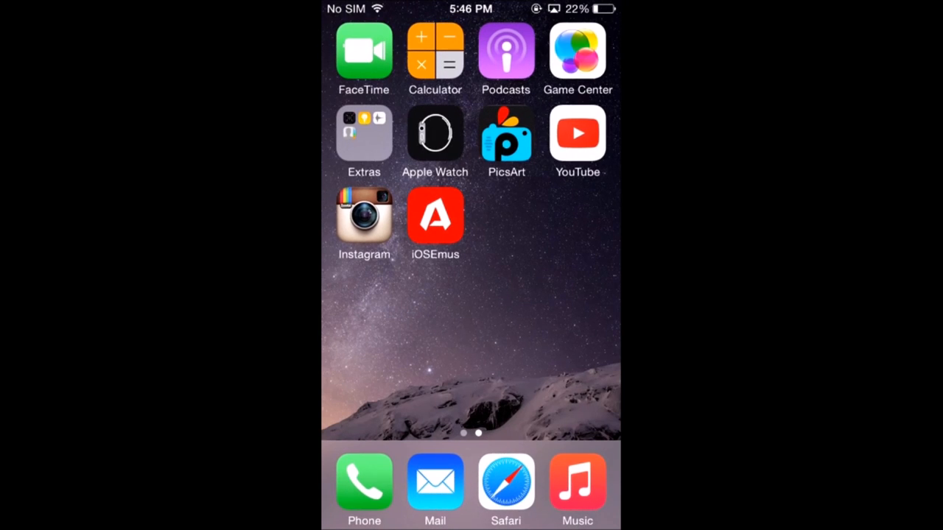
Install the iOSEmus profile from iosem.us in Safari, authorizing with the passcode.
{"action": "left_click", "coordinate": [435, 215]}
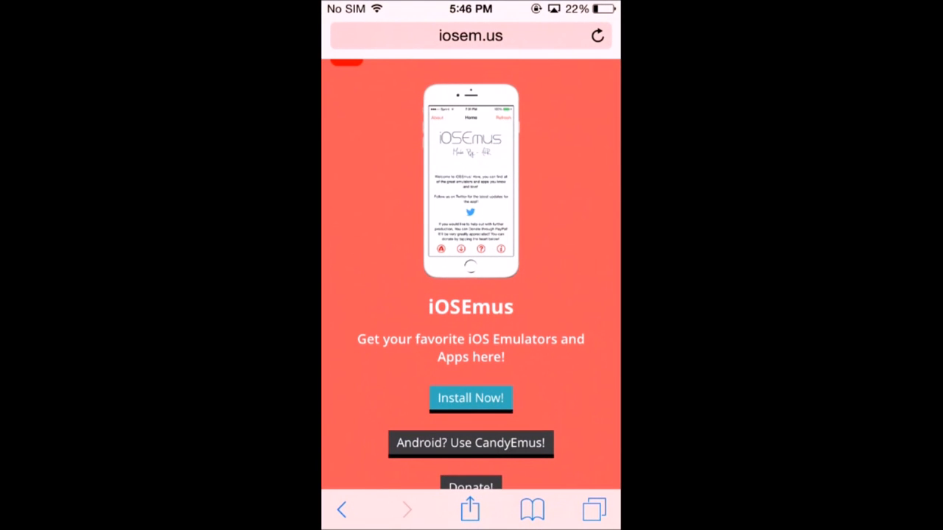
{"action": "left_click", "coordinate": [470, 398]}
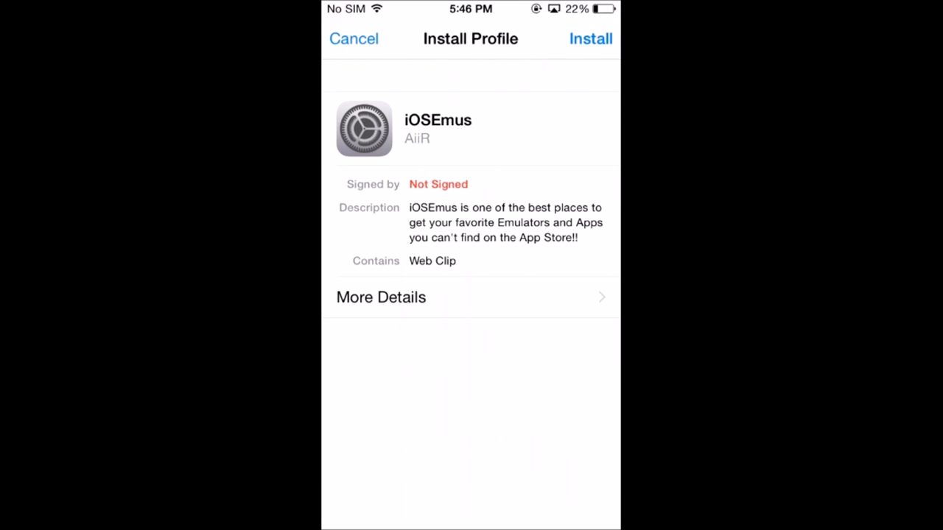
{"action": "left_click", "coordinate": [589, 38]}
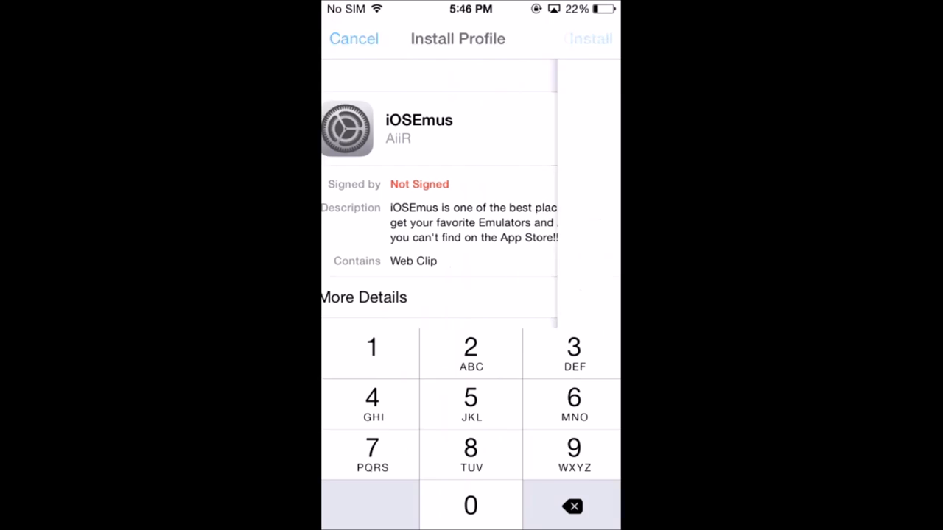
{"action": "left_click", "coordinate": [589, 38]}
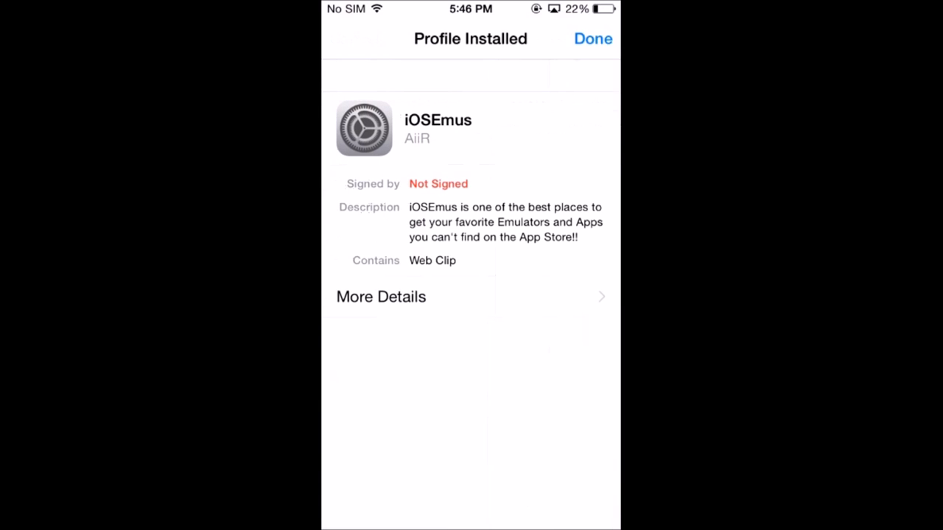
{"action": "left_click", "coordinate": [592, 38]}
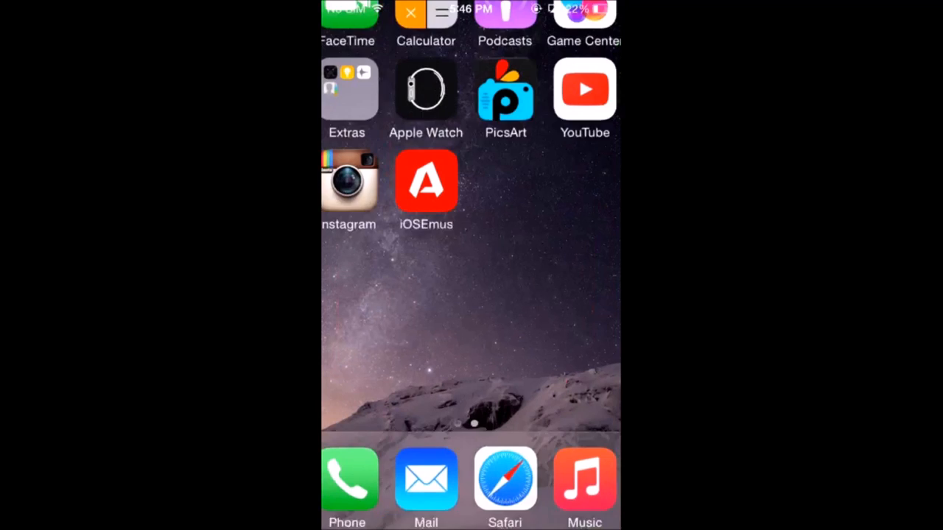
Launch the newly installed iOSEmus web clip to its Home page.
{"action": "left_click", "coordinate": [424, 180]}
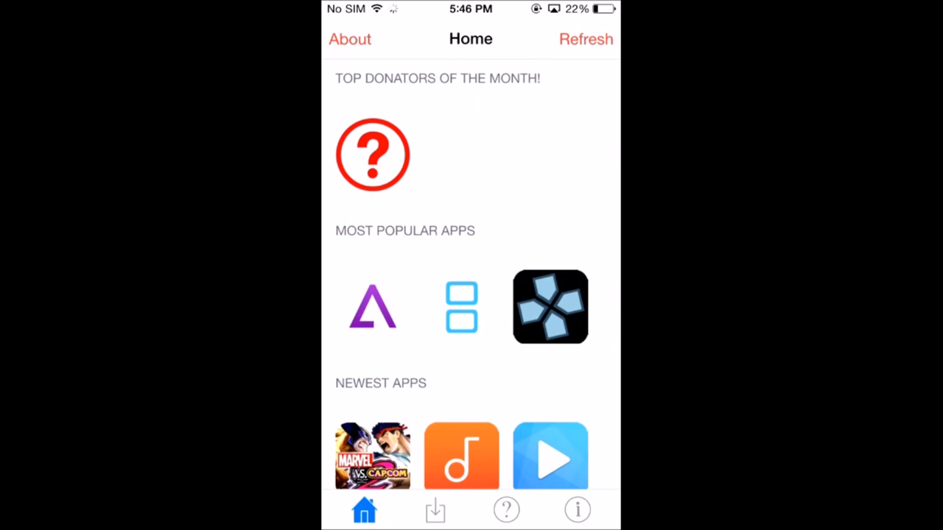
Install DownCloud from the Newest Apps listing so it appears beside iOSEmus.
{"action": "left_click", "coordinate": [434, 509]}
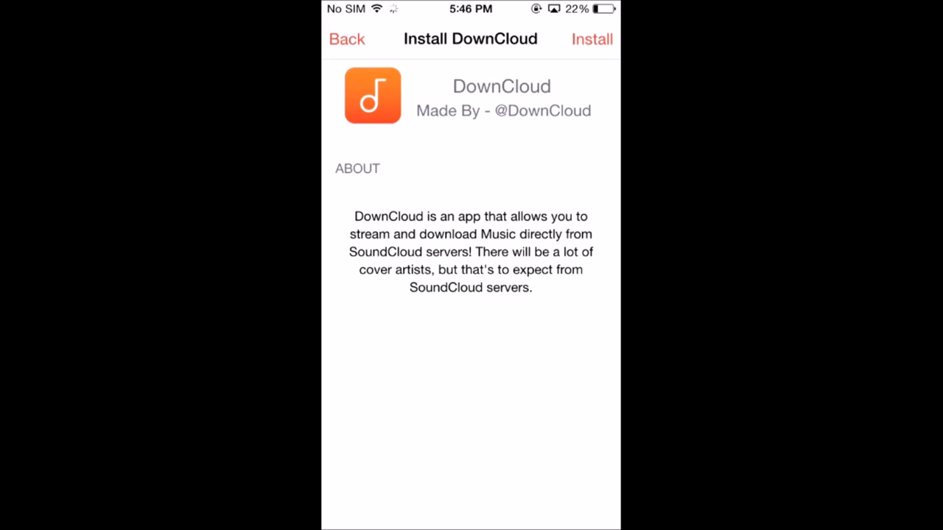
{"action": "left_click", "coordinate": [592, 39]}
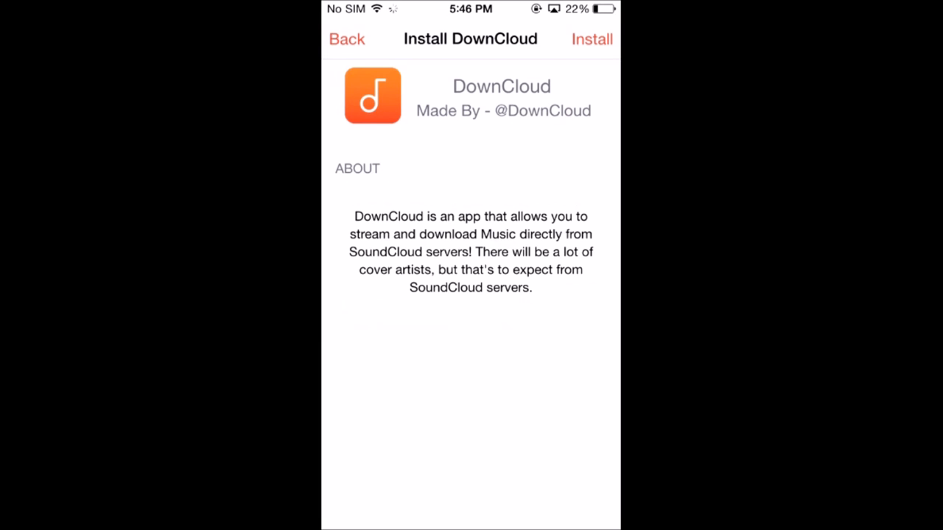
{"action": "left_click", "coordinate": [346, 38]}
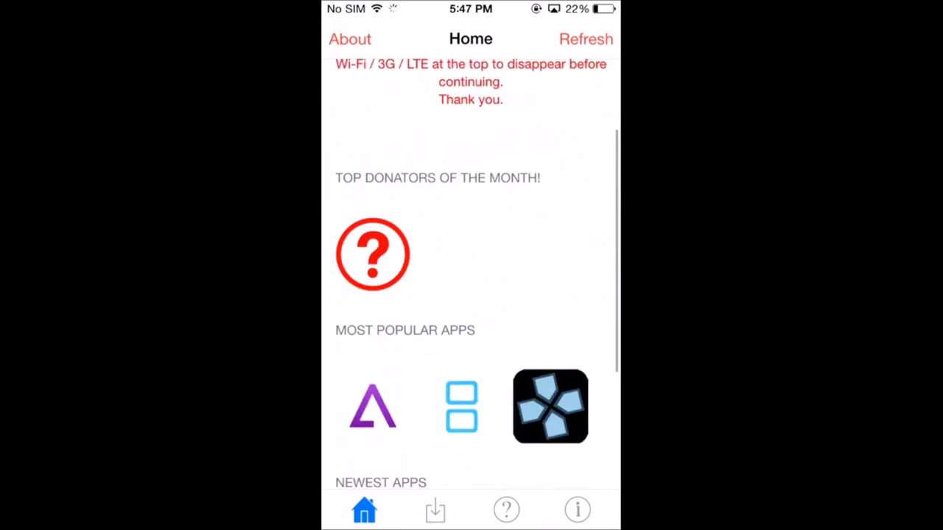
{"action": "left_click", "coordinate": [435, 510]}
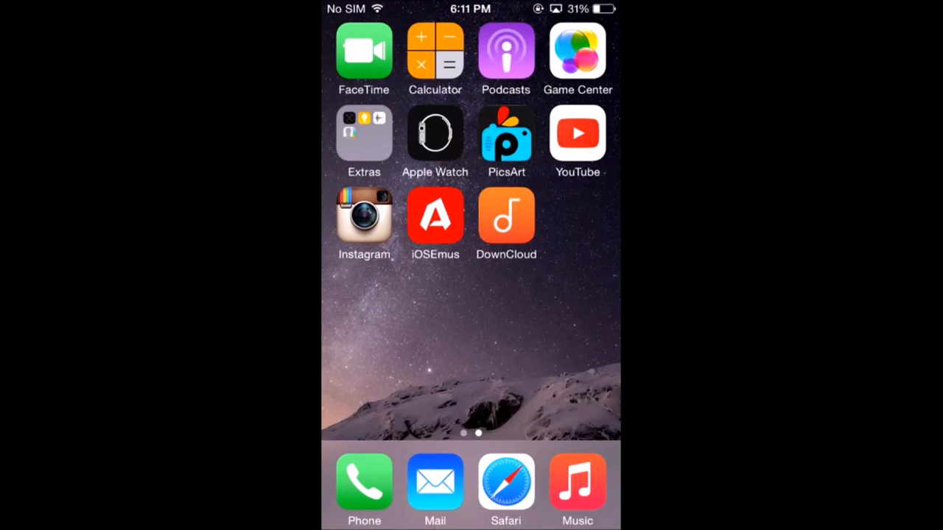
Swipe to the first home screen page showing Settings.
{"action": "left_click", "coordinate": [507, 218]}
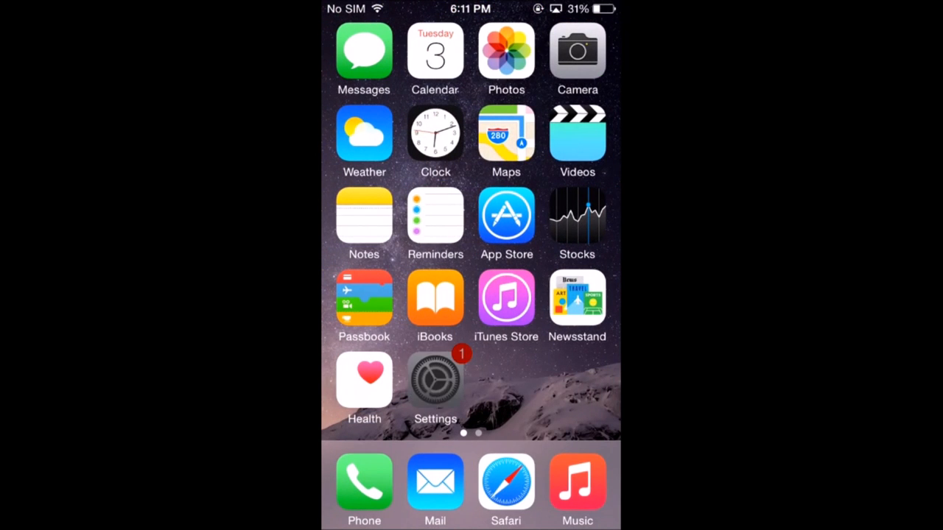
View the iOSEmus configuration profile under Settings > General > Profile, then return to the DownCloud page.
{"action": "left_click", "coordinate": [435, 381]}
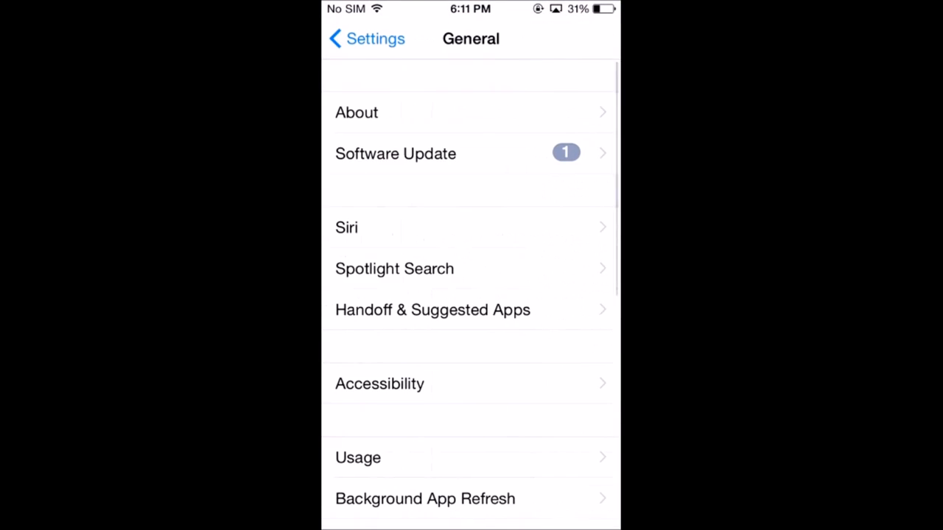
{"action": "scroll", "scroll_direction": "down", "scroll_amount": 3}
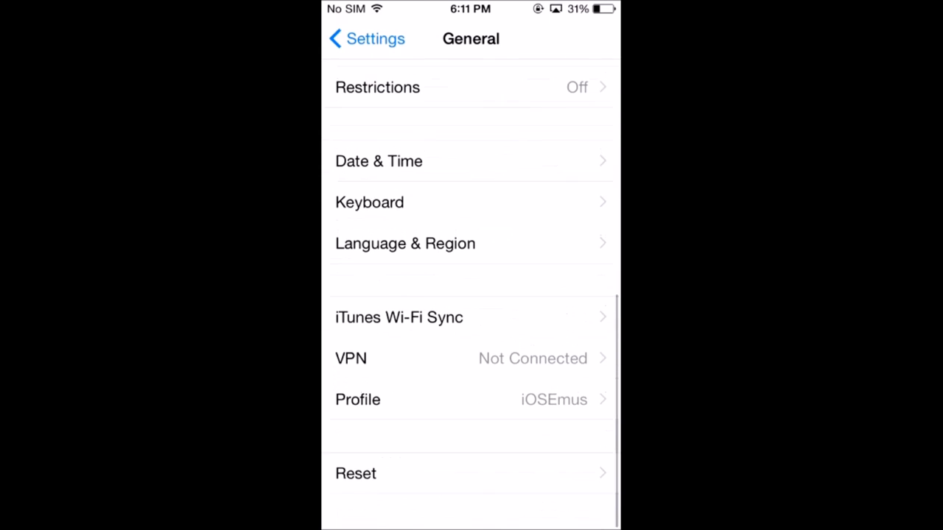
{"action": "left_click", "coordinate": [472, 400]}
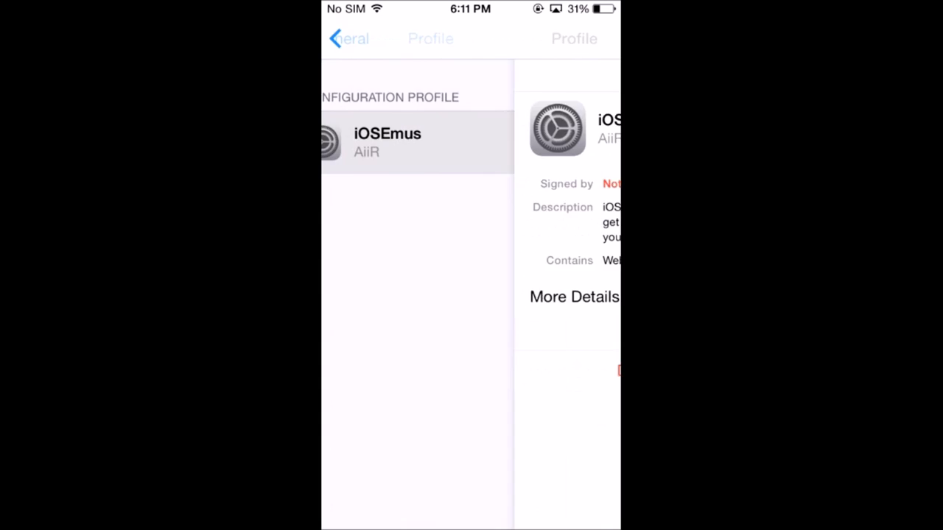
{"action": "left_click", "coordinate": [361, 39]}
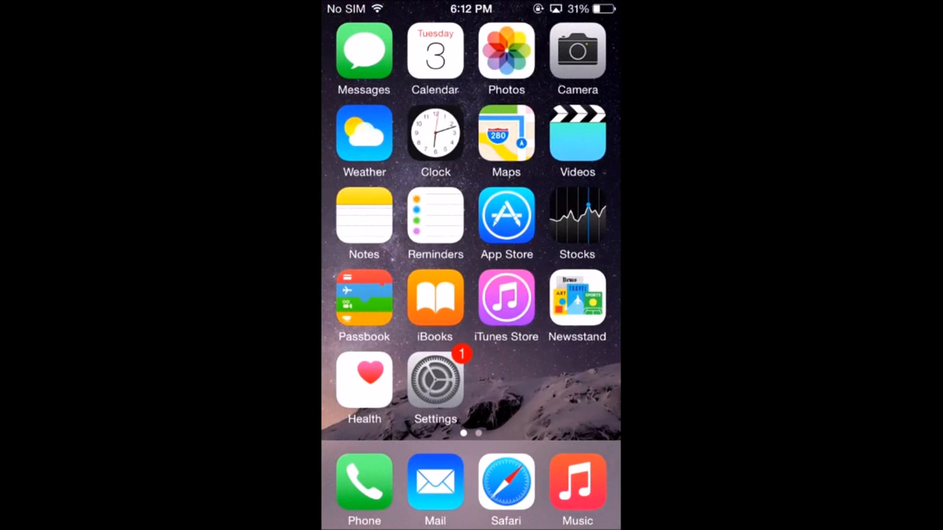
{"action": "scroll", "scroll_direction": "left", "scroll_amount": 3}
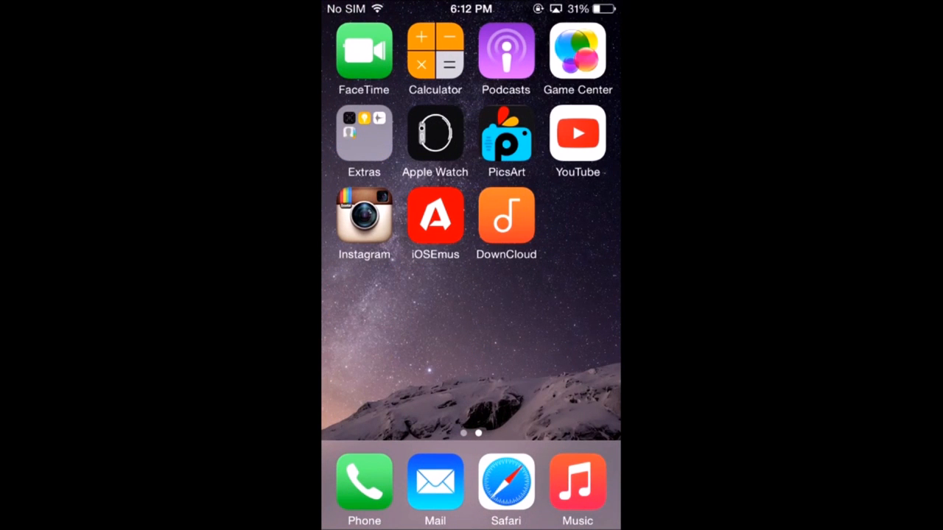